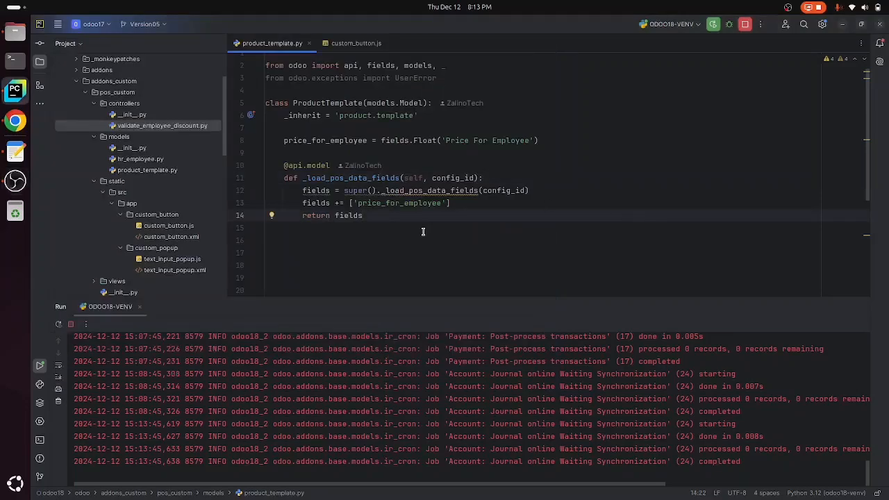
# Review the product model code defining the price_for_employee field.
pyautogui.click(361, 215)
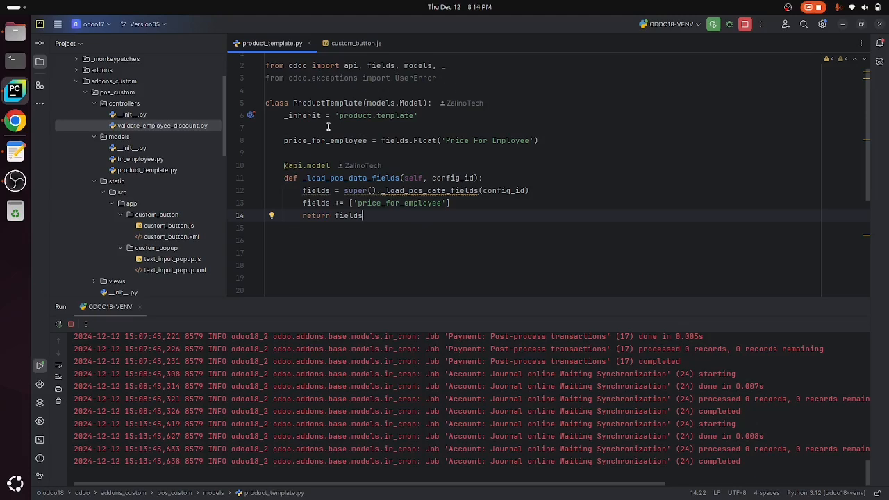
pyautogui.moveTo(353, 142)
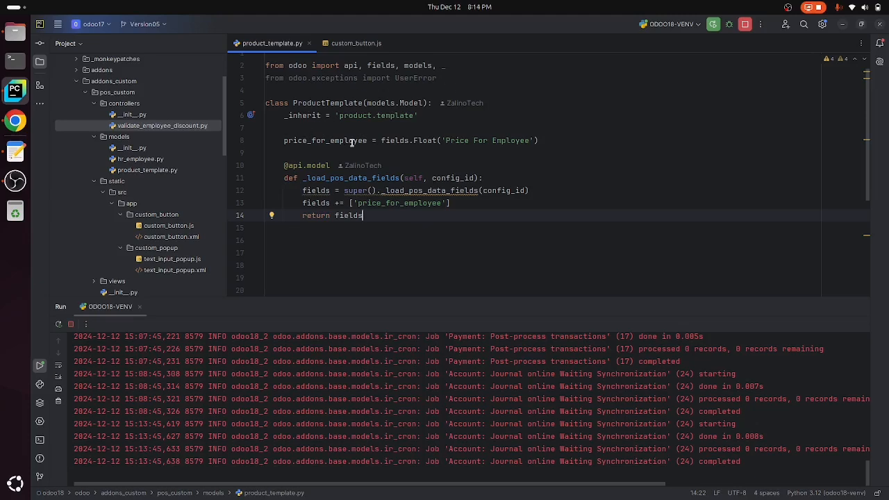
pyautogui.doubleClick(325, 140)
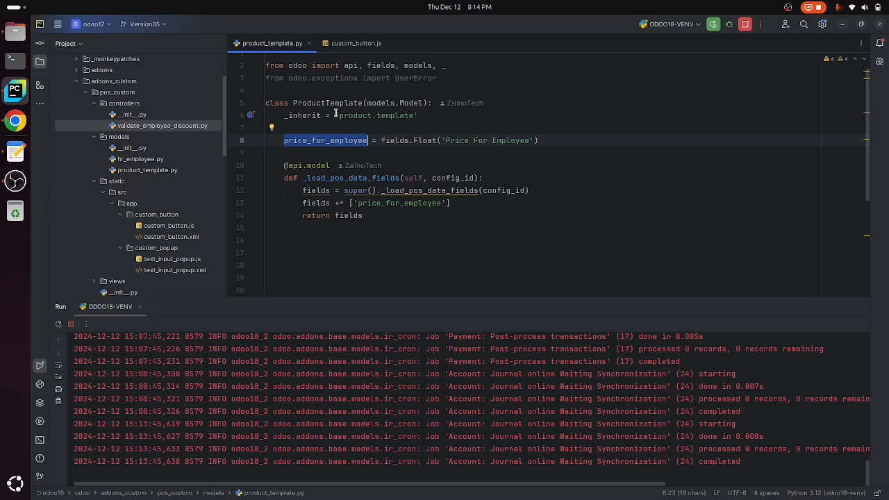
pyautogui.doubleClick(377, 116)
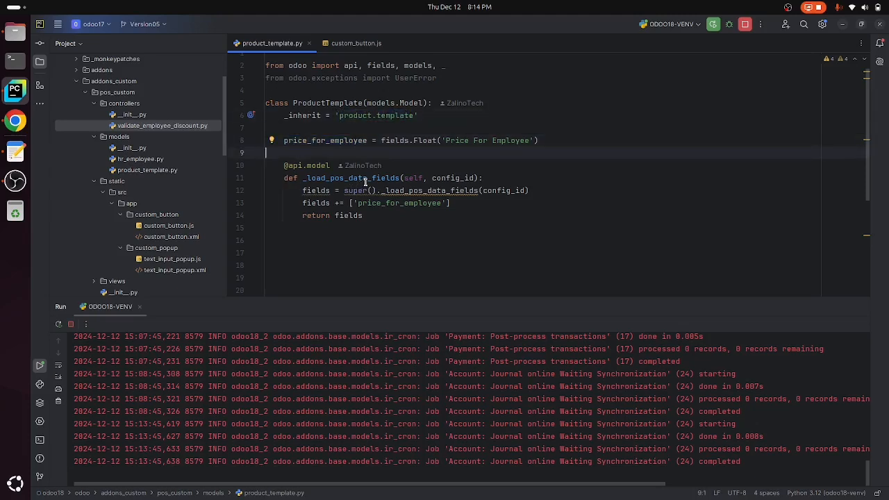
pyautogui.doubleClick(350, 178)
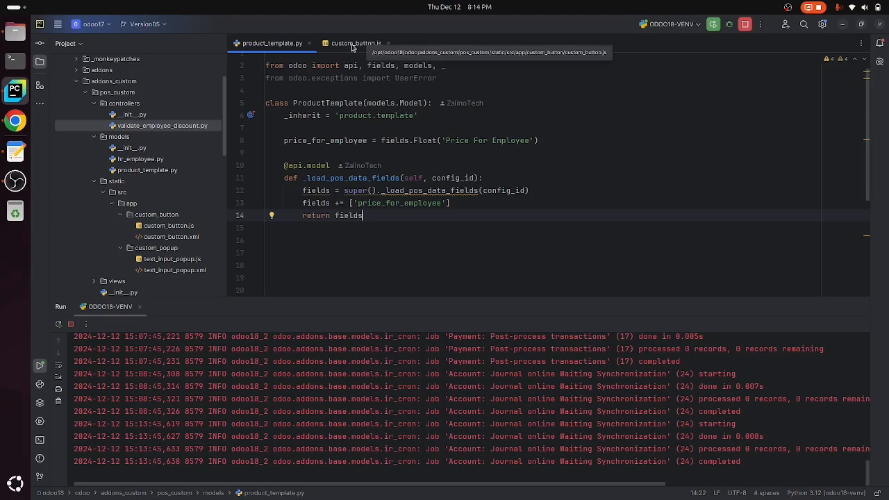
# Show custom_button.js where orderLines.forEach calls set_unit_price with the employee price.
pyautogui.click(356, 43)
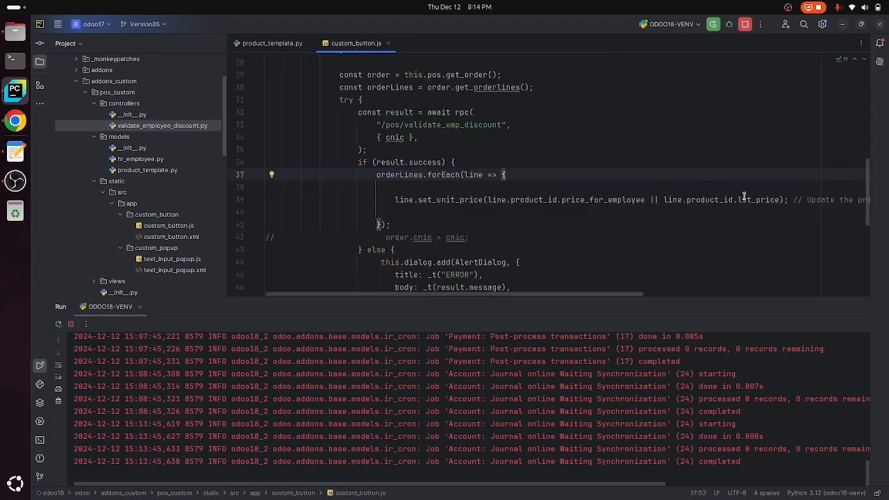
pyautogui.doubleClick(758, 200)
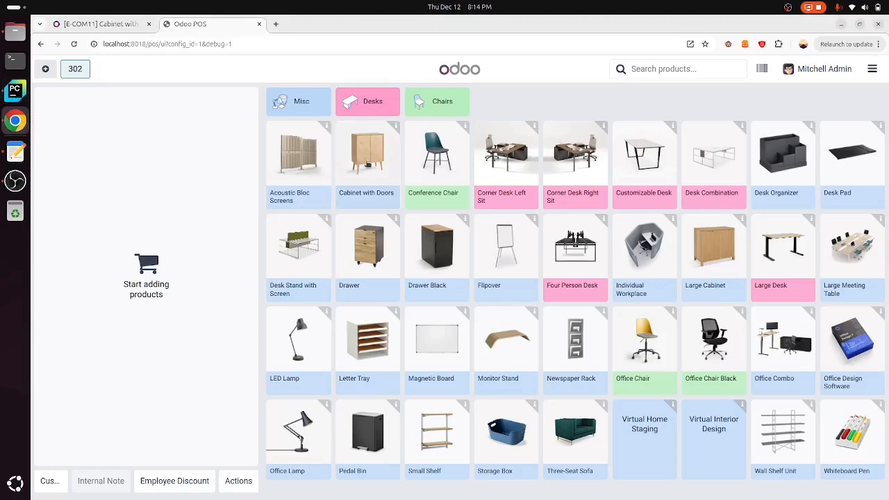
# Add Cabinet with Doors and apply the Employee Discount, dropping its price from 140 to 100 Rs.
pyautogui.click(367, 154)
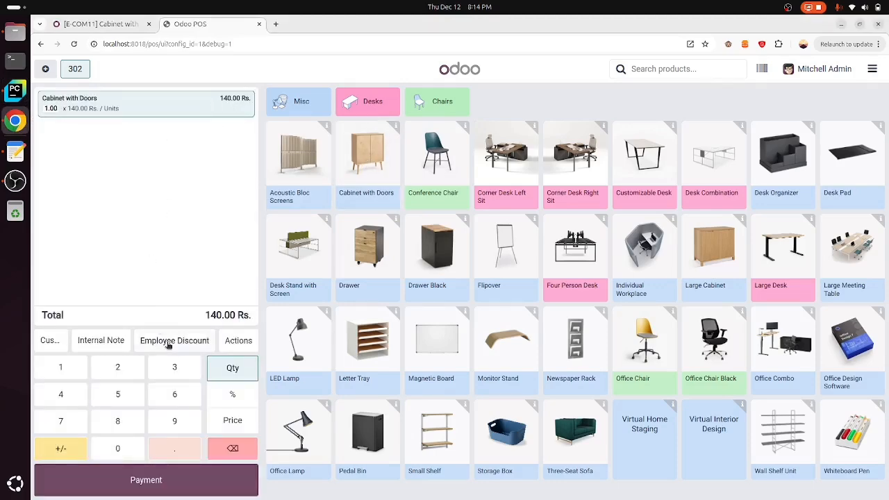
pyautogui.click(175, 340)
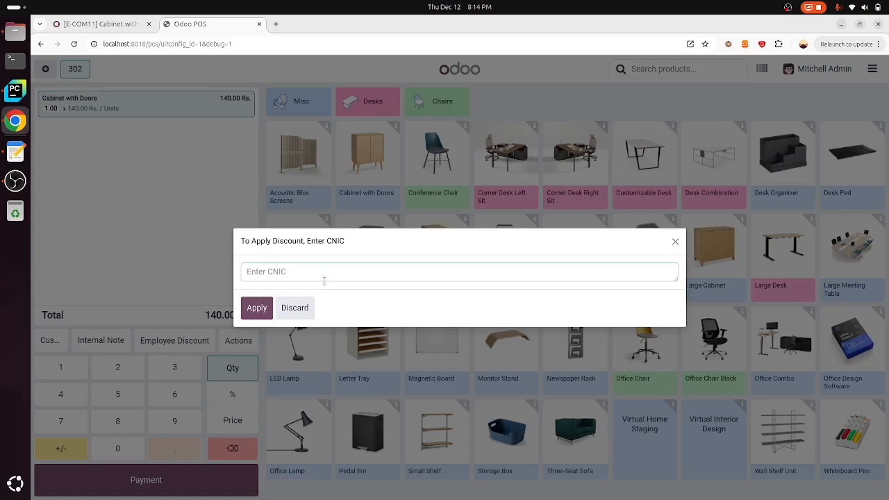
pyautogui.click(256, 309)
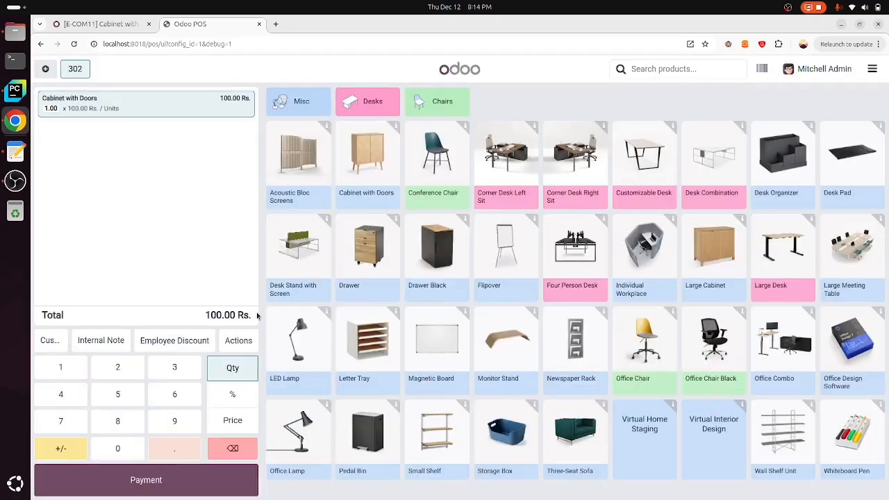